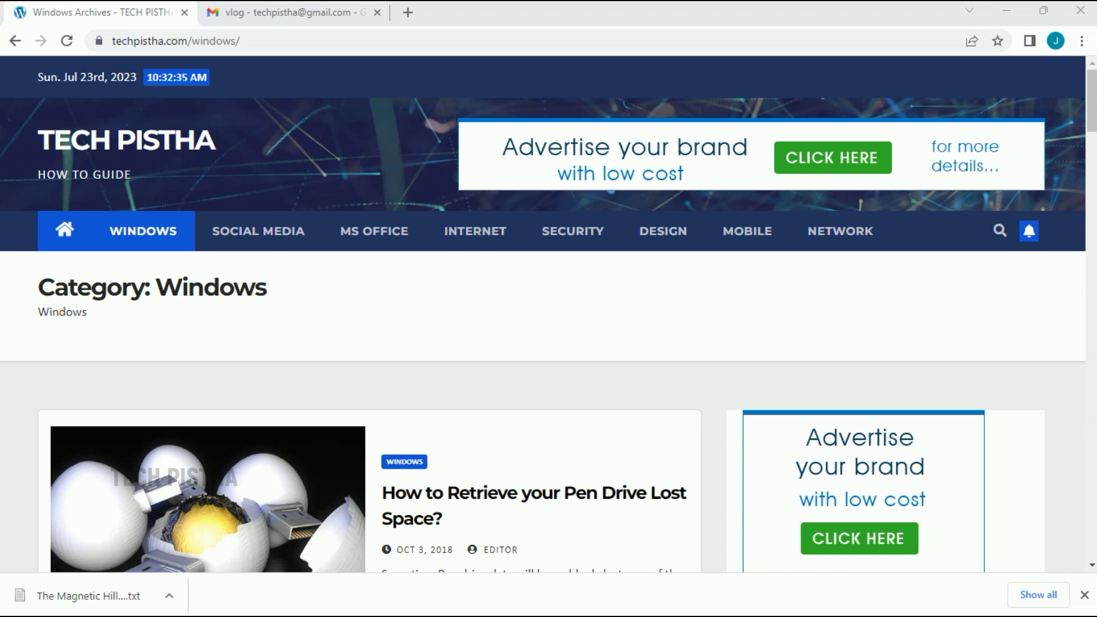
# Switch to the Gmail tab showing the 'vlog' email with its Magnetic Hill text attachment.
pyautogui.click(287, 13)
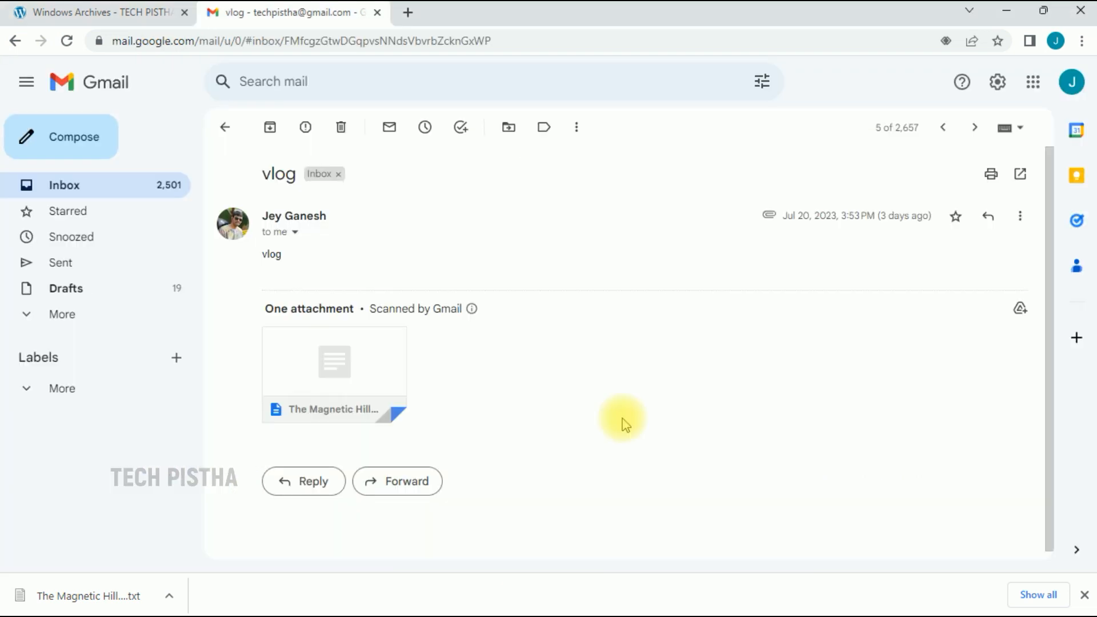
pyautogui.moveTo(475, 442)
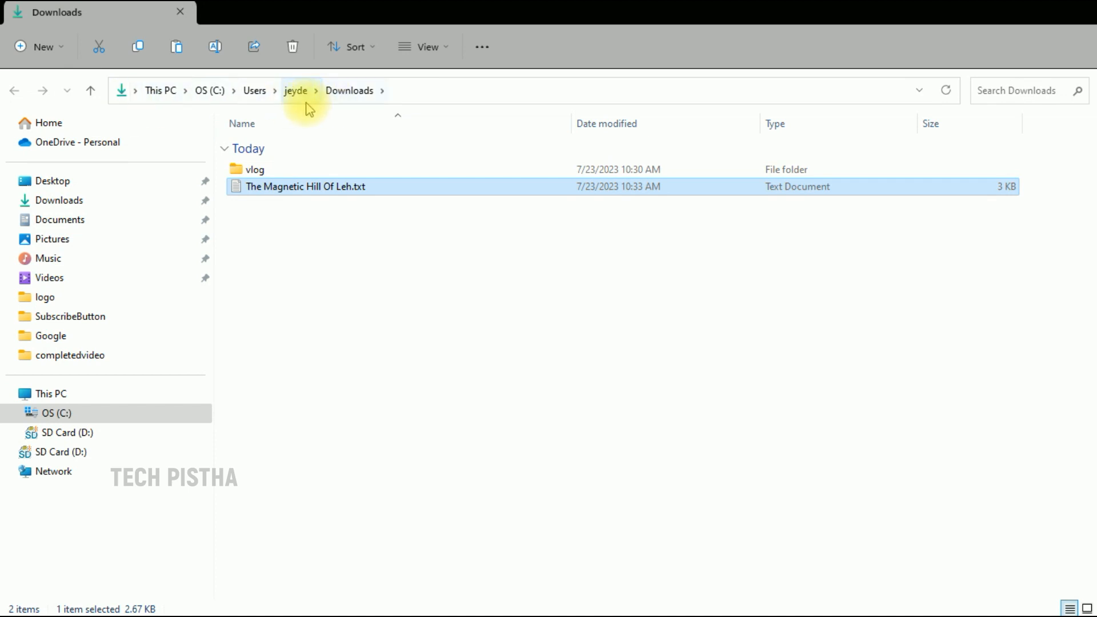
pyautogui.moveTo(305, 241)
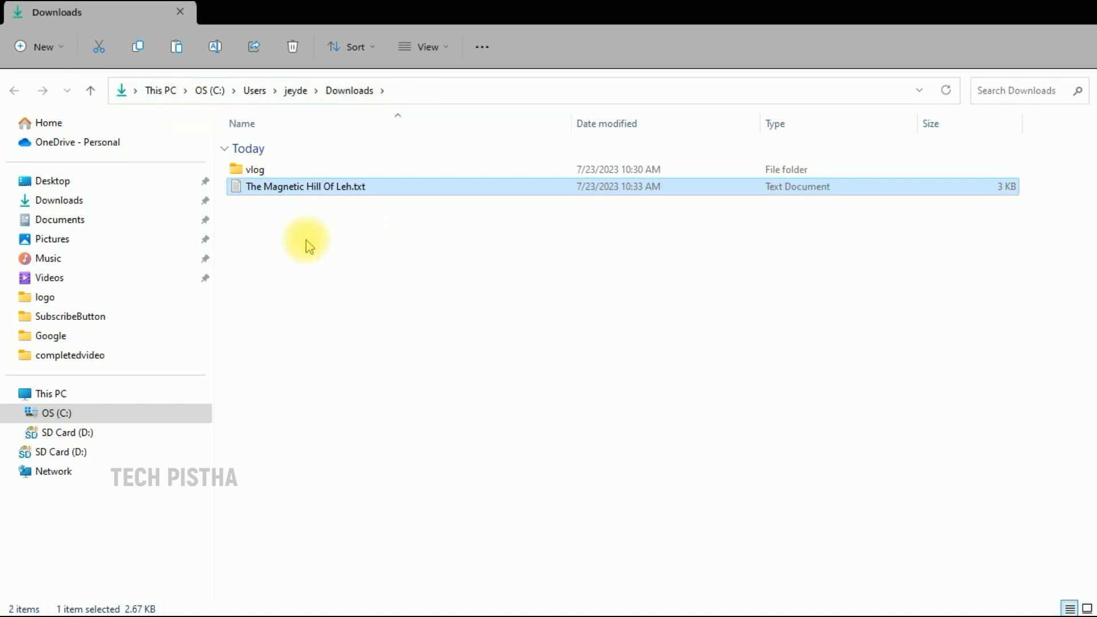
pyautogui.moveTo(337, 225)
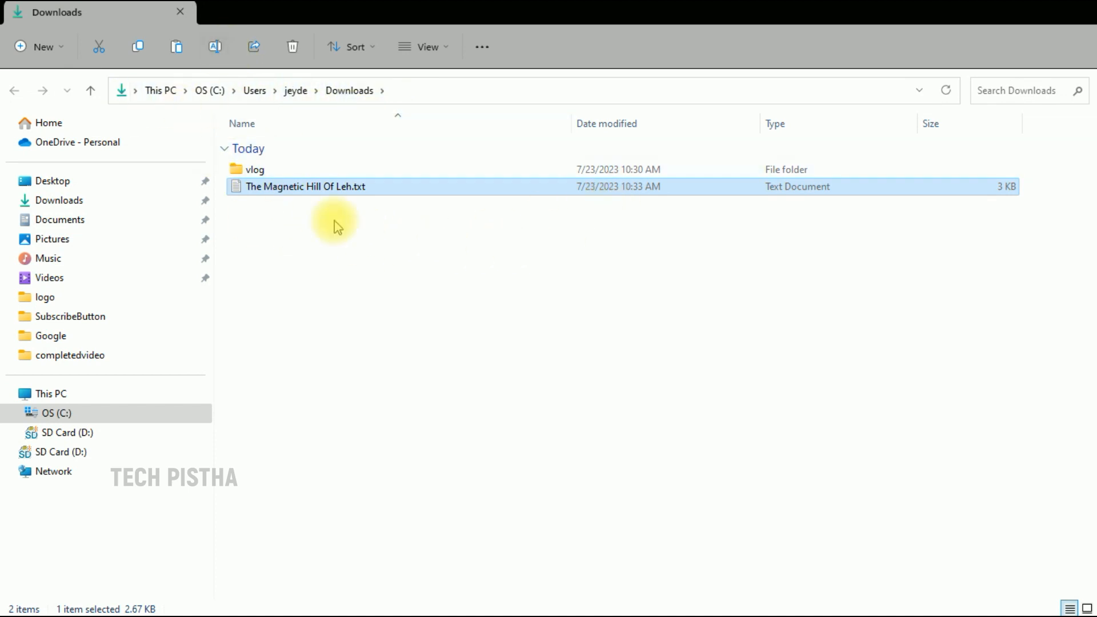
pyautogui.moveTo(390, 272)
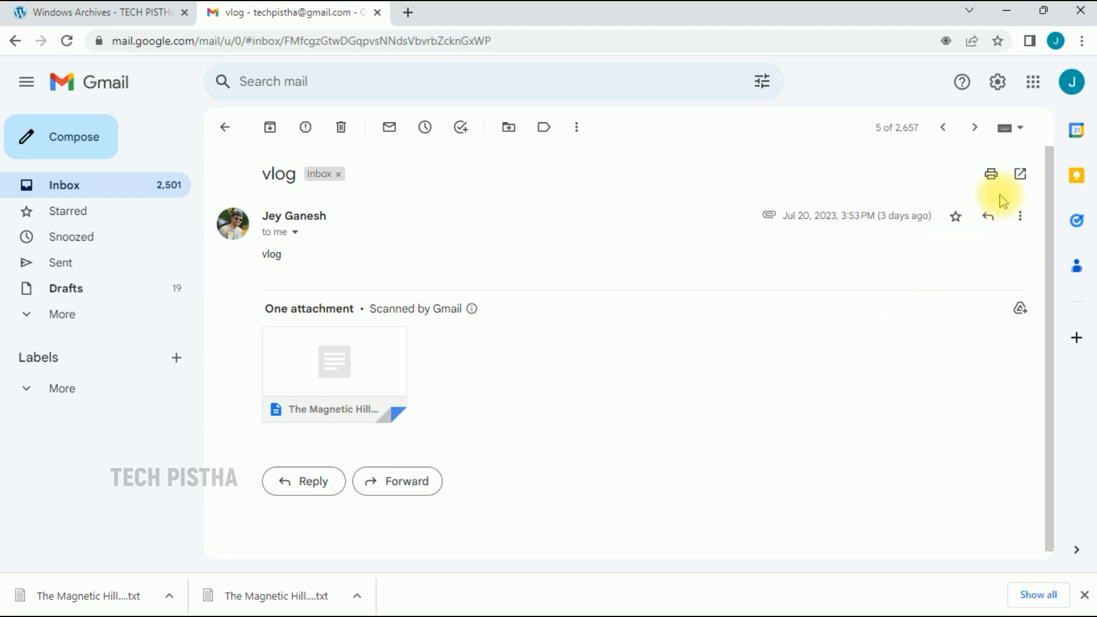
pyautogui.moveTo(1087, 43)
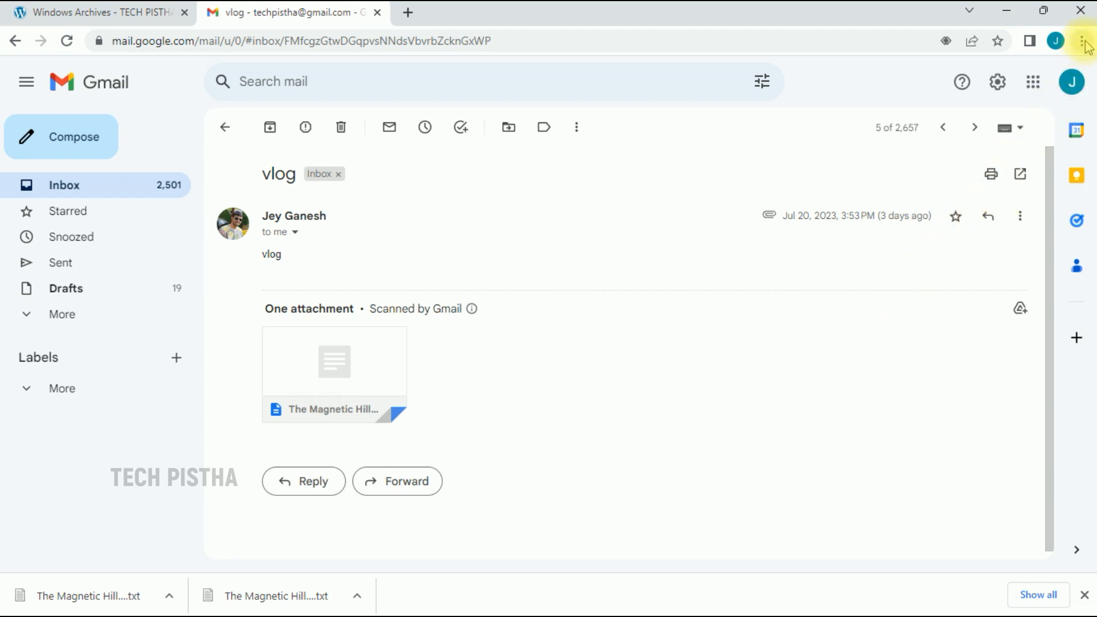
# Open Chrome Settings at the Downloads section, which shows the Downloads folder location.
pyautogui.click(1083, 40)
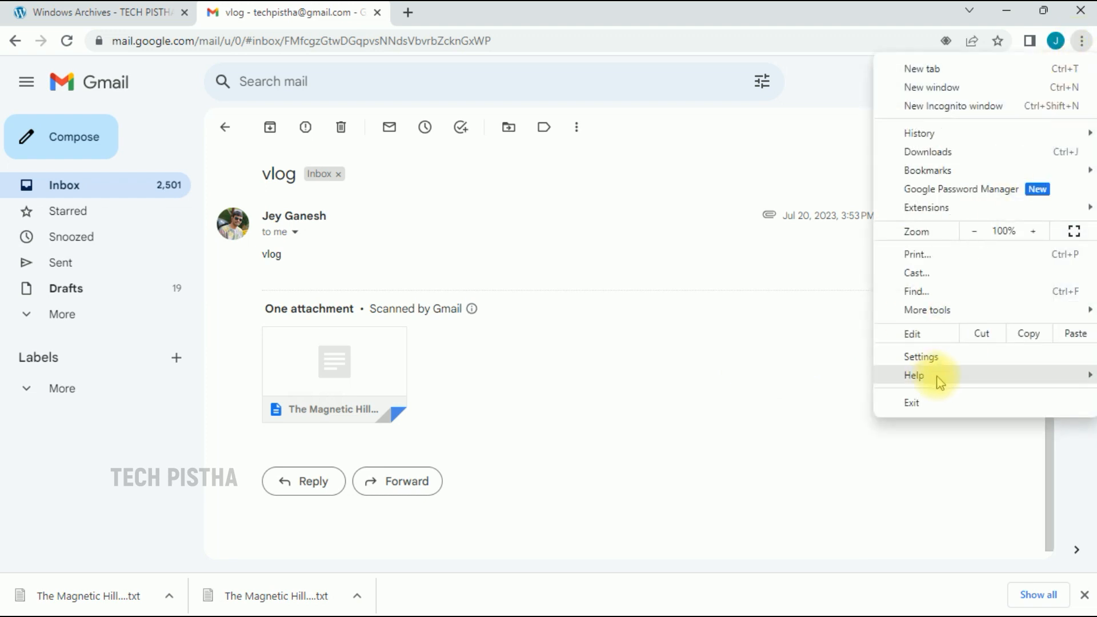
pyautogui.click(920, 356)
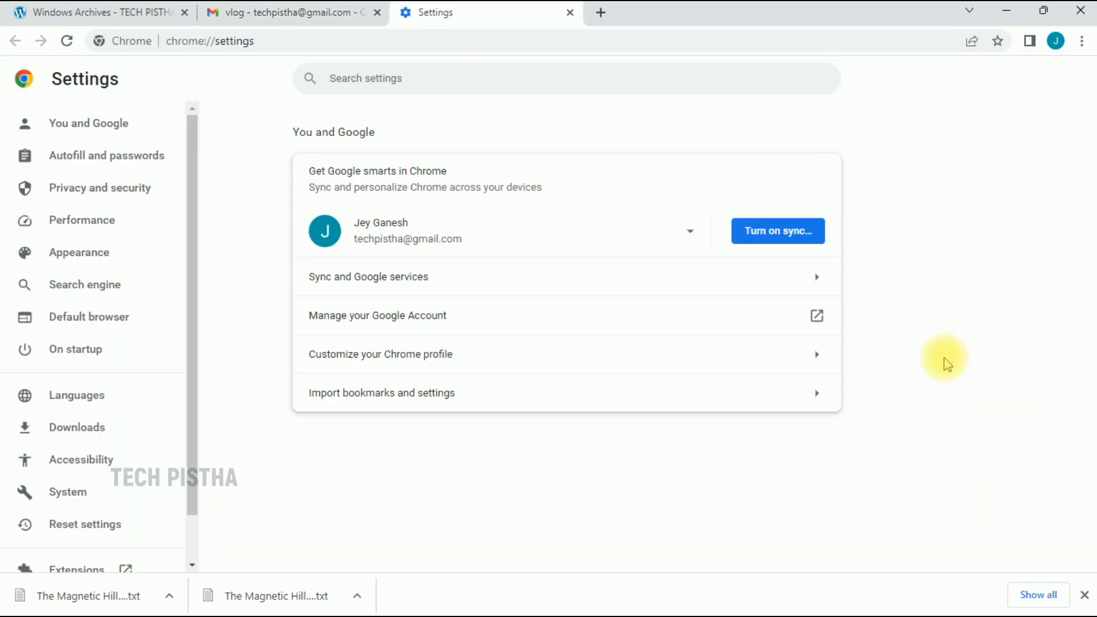
pyautogui.moveTo(84, 433)
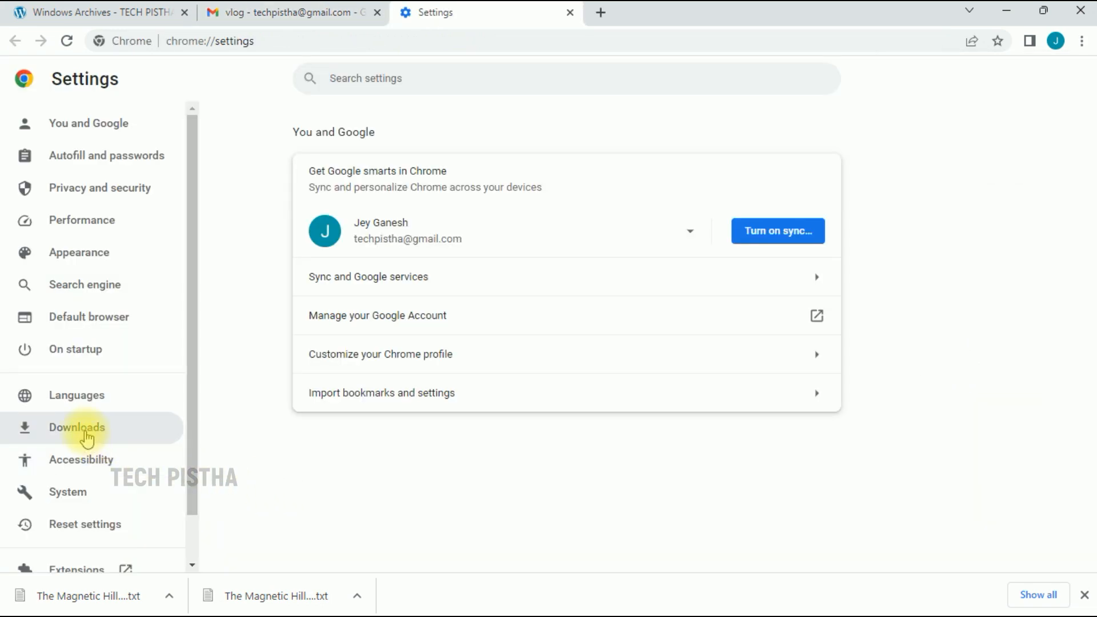
pyautogui.click(76, 427)
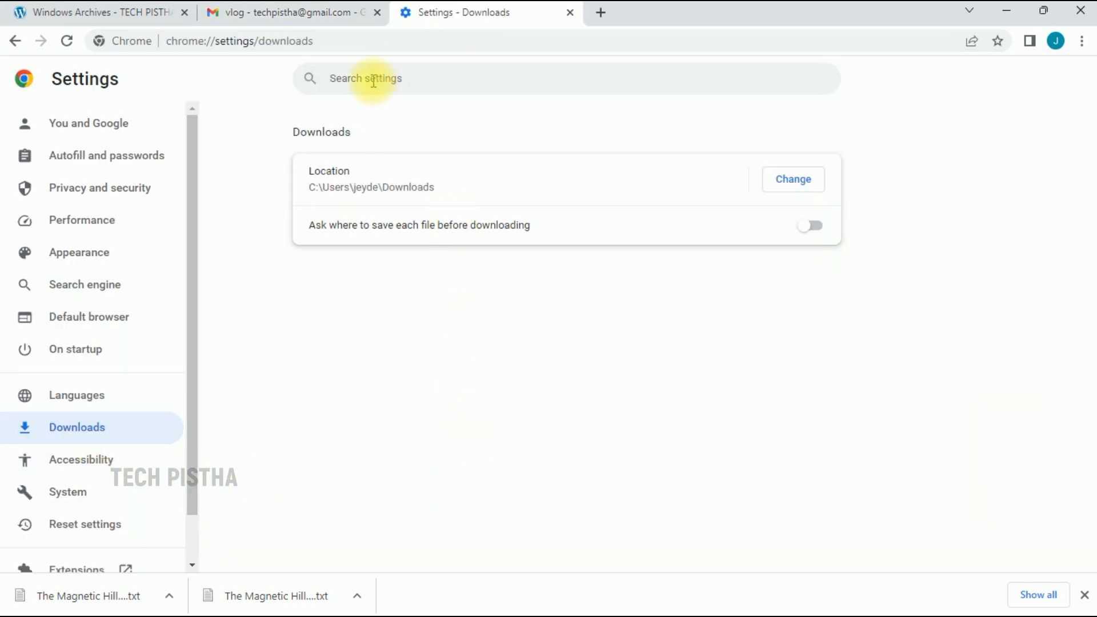
pyautogui.moveTo(430, 70)
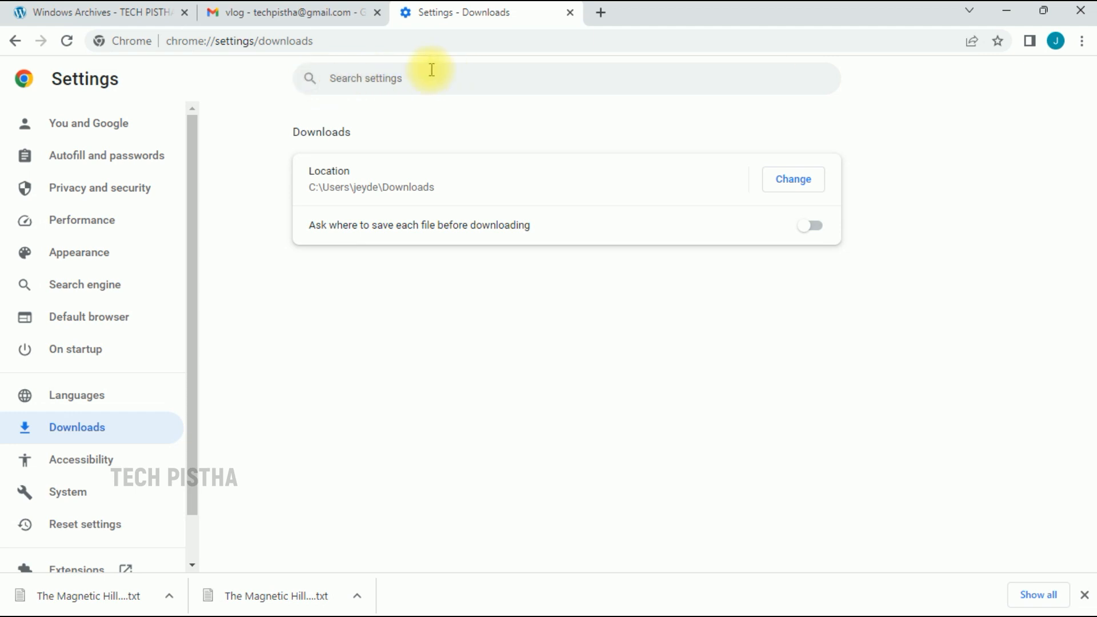
pyautogui.moveTo(353, 162)
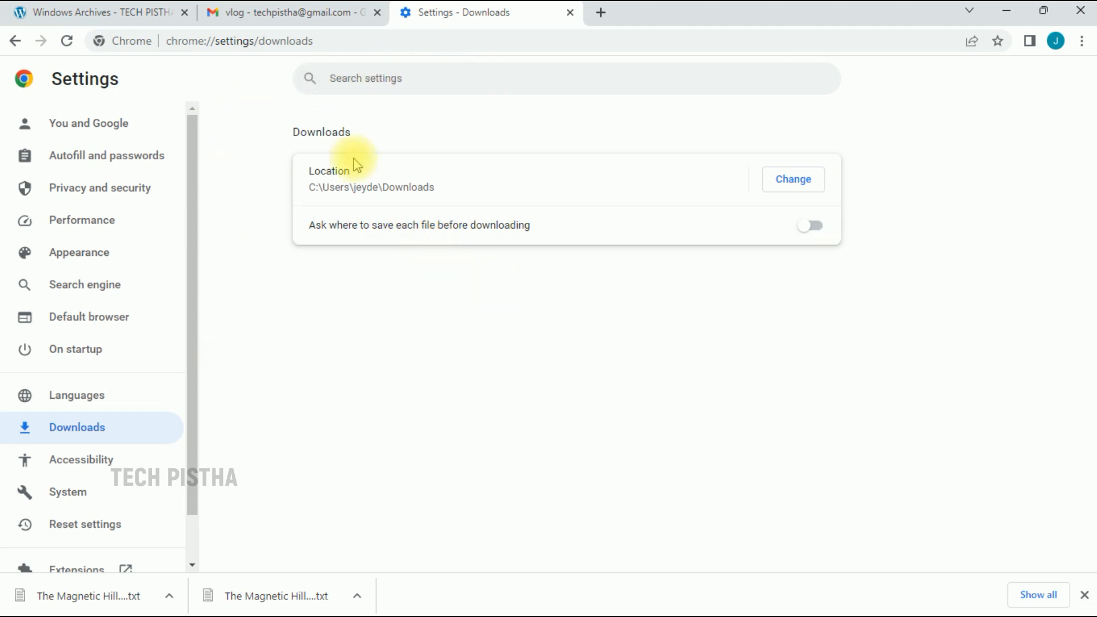
pyautogui.moveTo(623, 208)
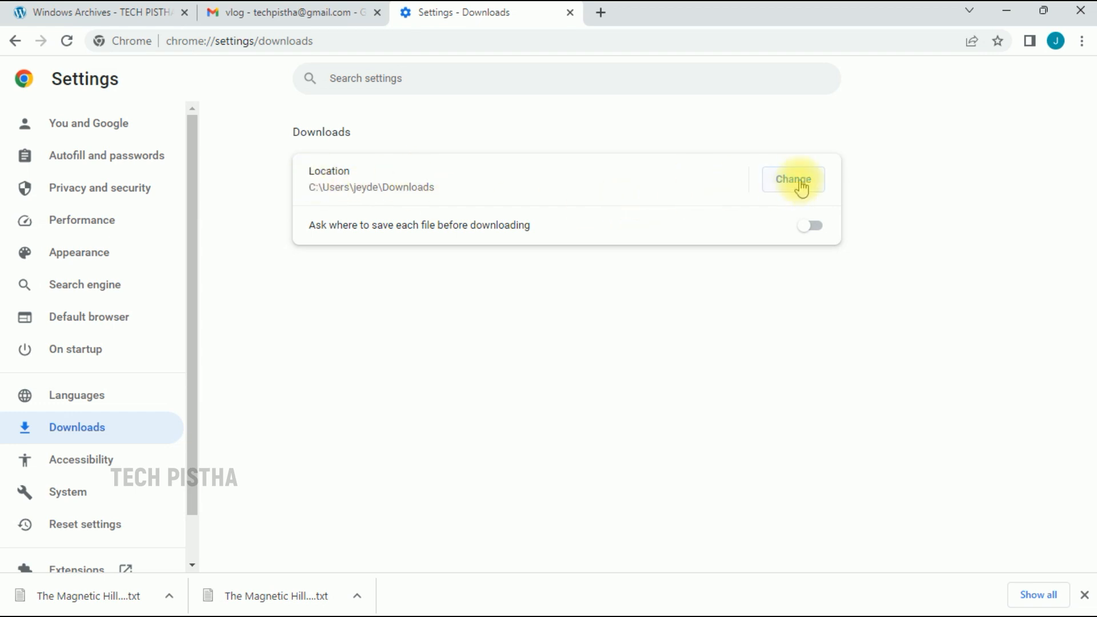
# Change the download location to the backup folder on SD Card (D:).
pyautogui.click(792, 179)
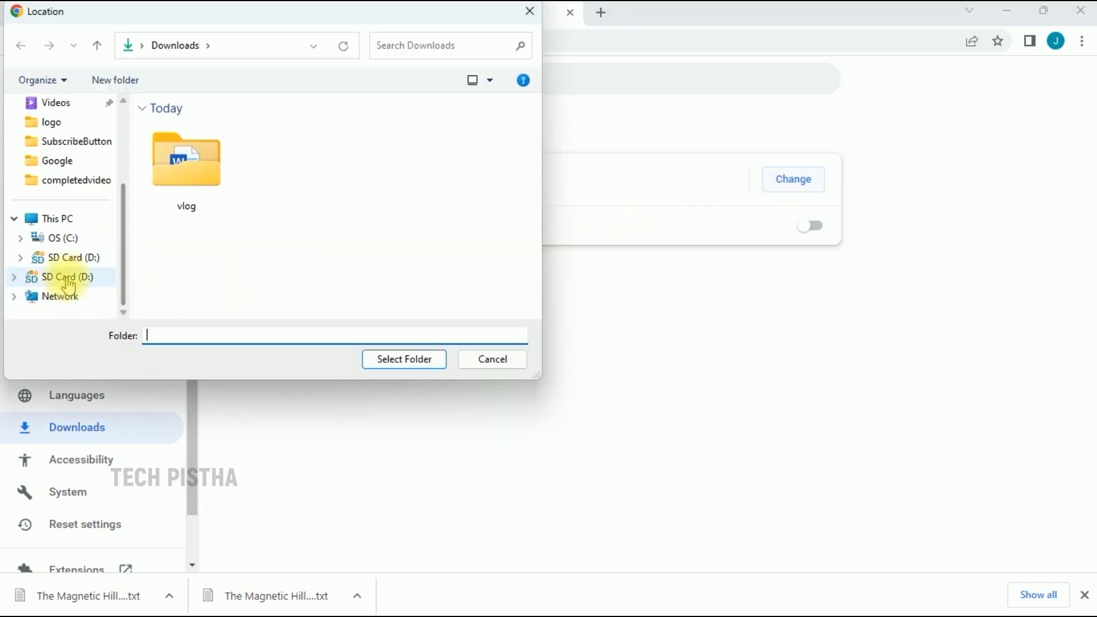
pyautogui.click(62, 276)
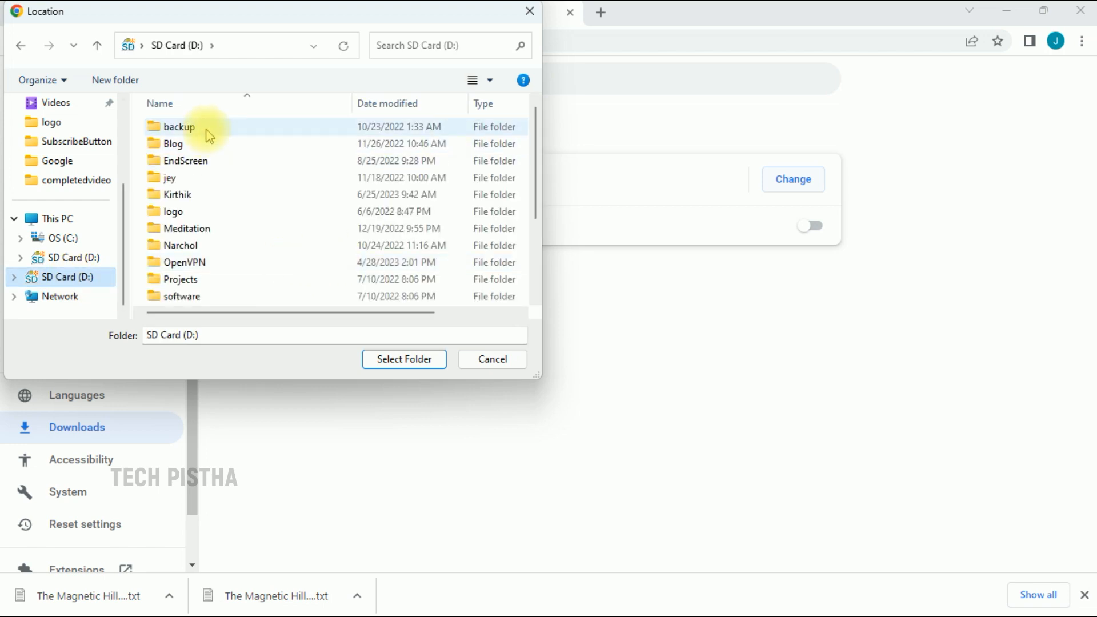
pyautogui.doubleClick(178, 127)
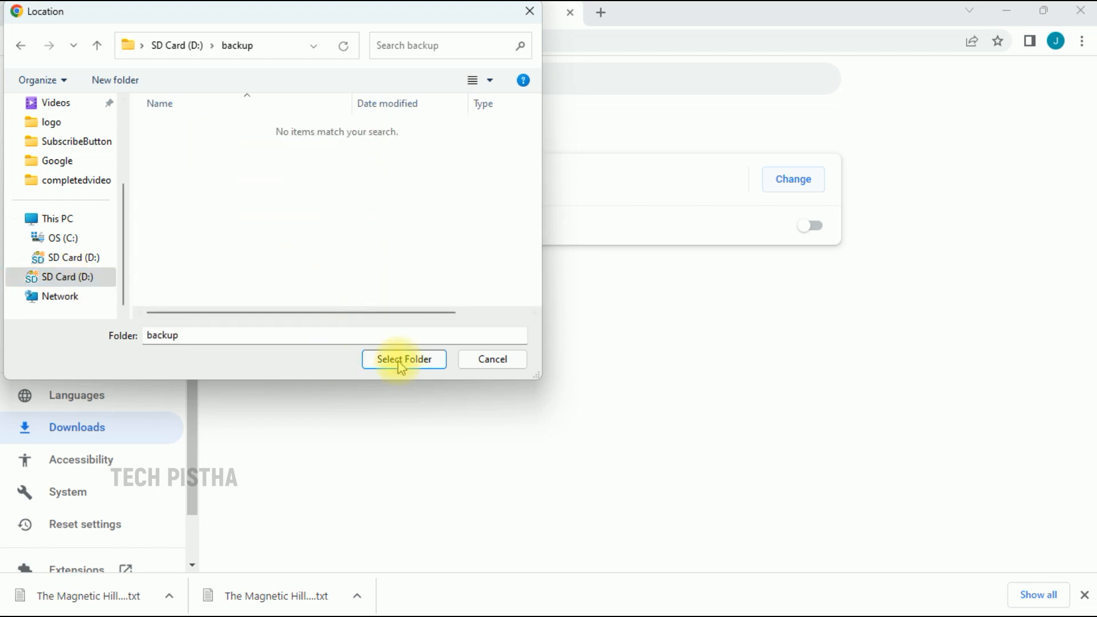
pyautogui.click(403, 358)
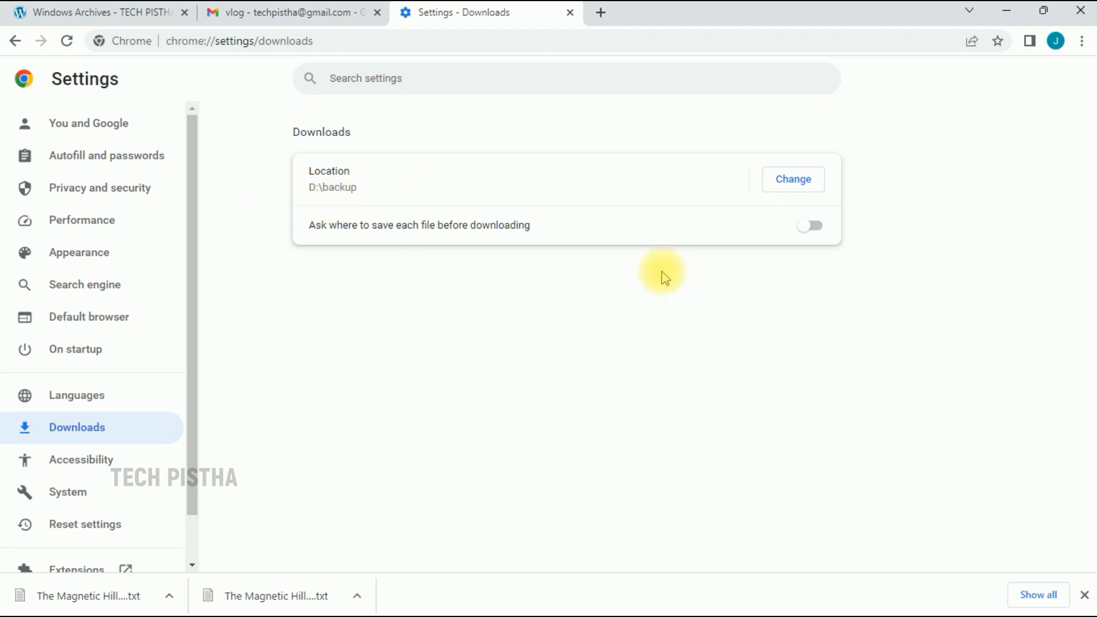
pyautogui.moveTo(670, 271)
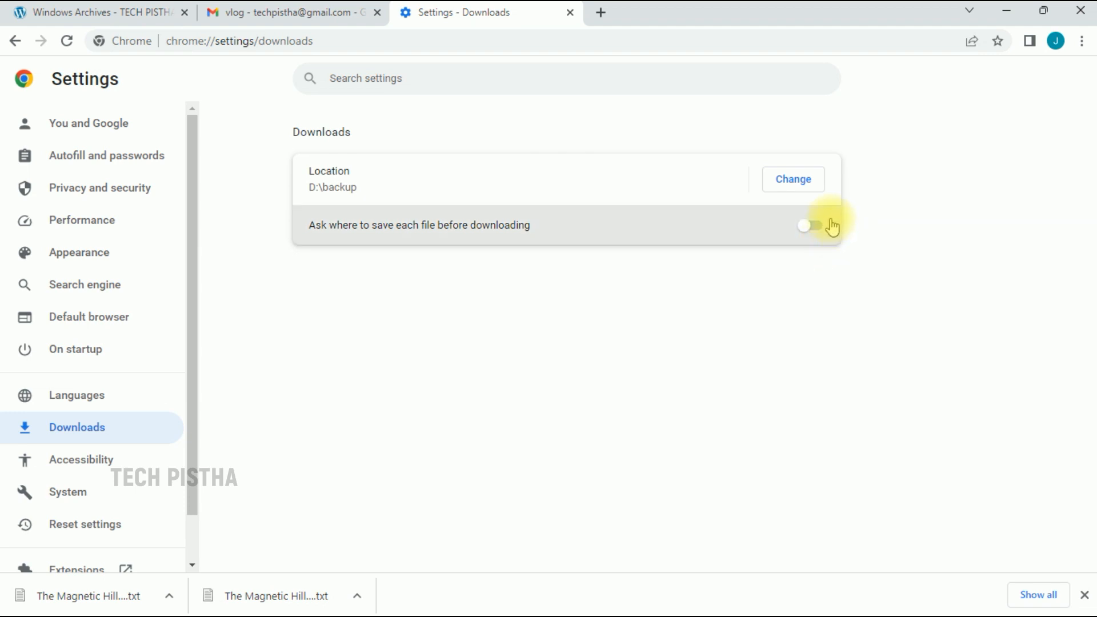
pyautogui.click(810, 224)
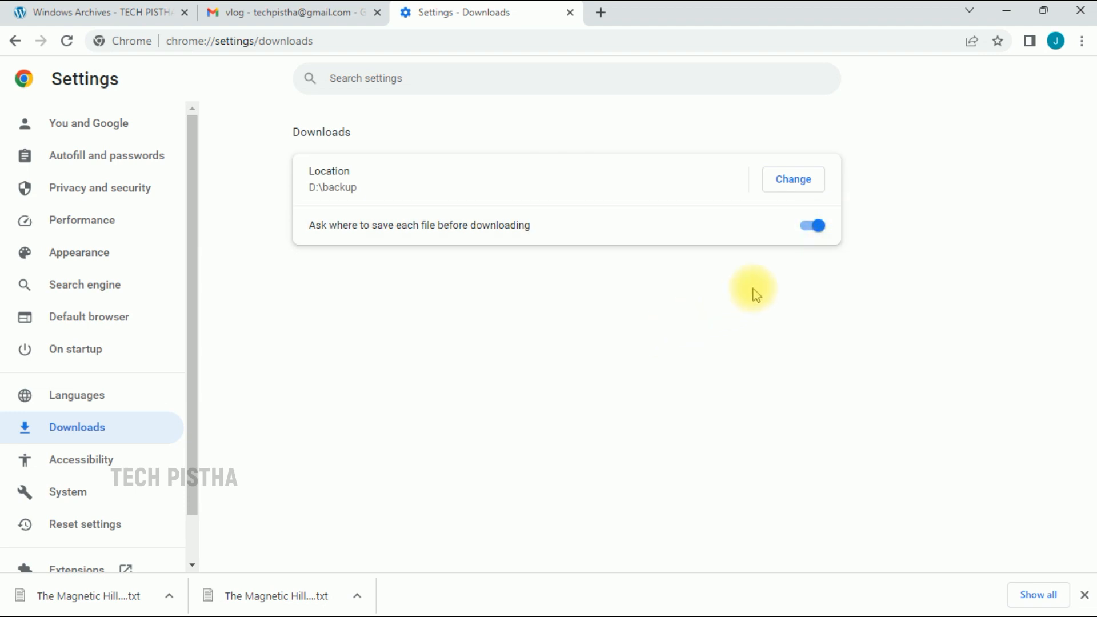
pyautogui.click(810, 225)
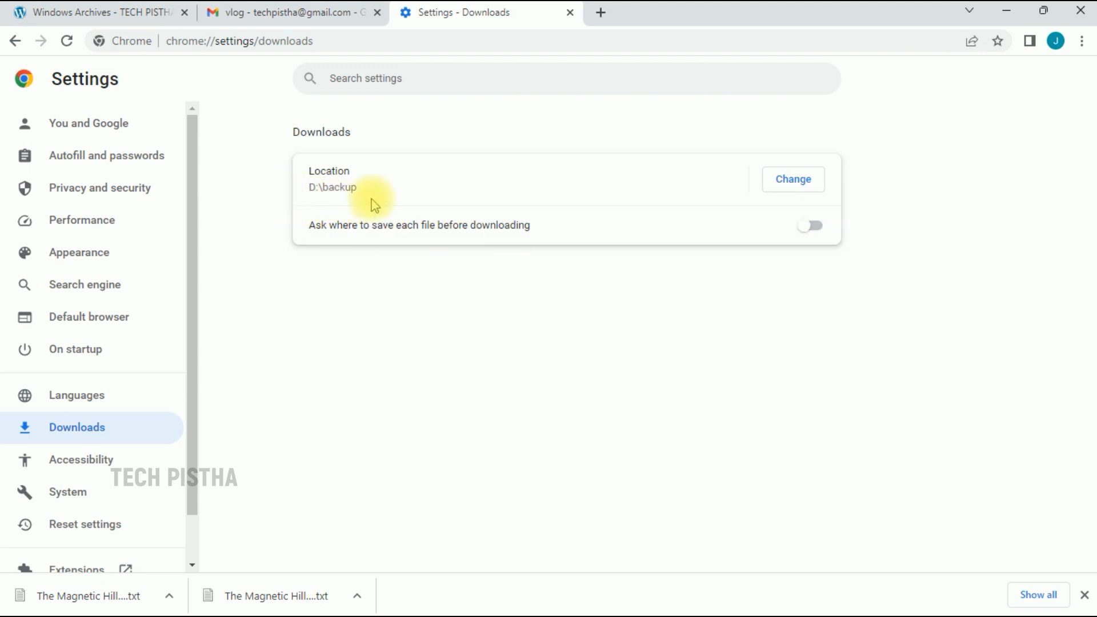
pyautogui.moveTo(508, 271)
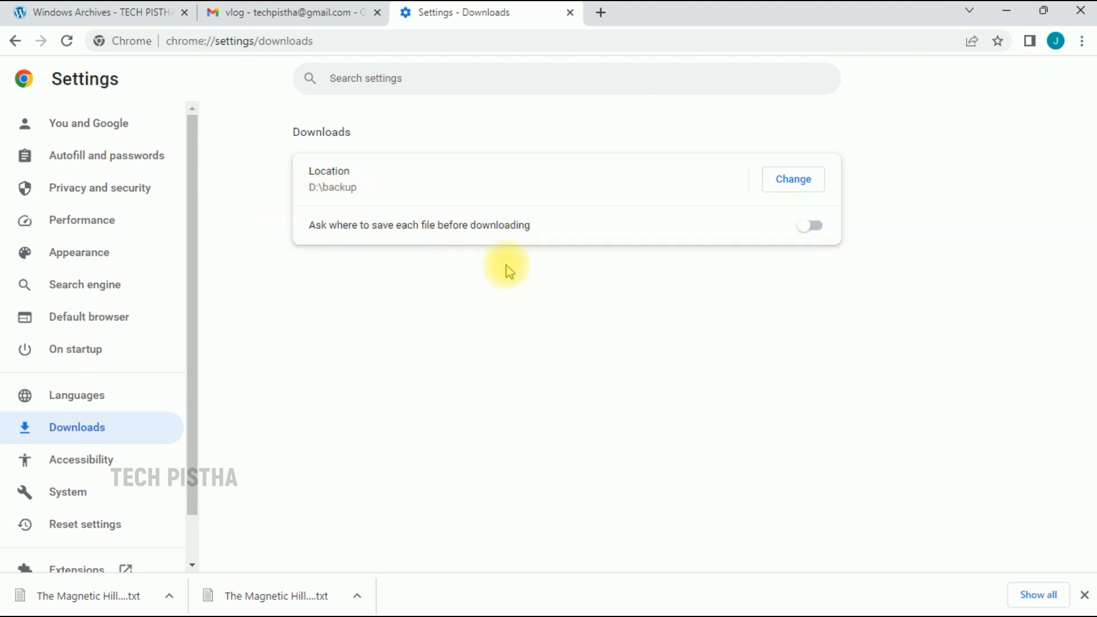
pyautogui.moveTo(326, 130)
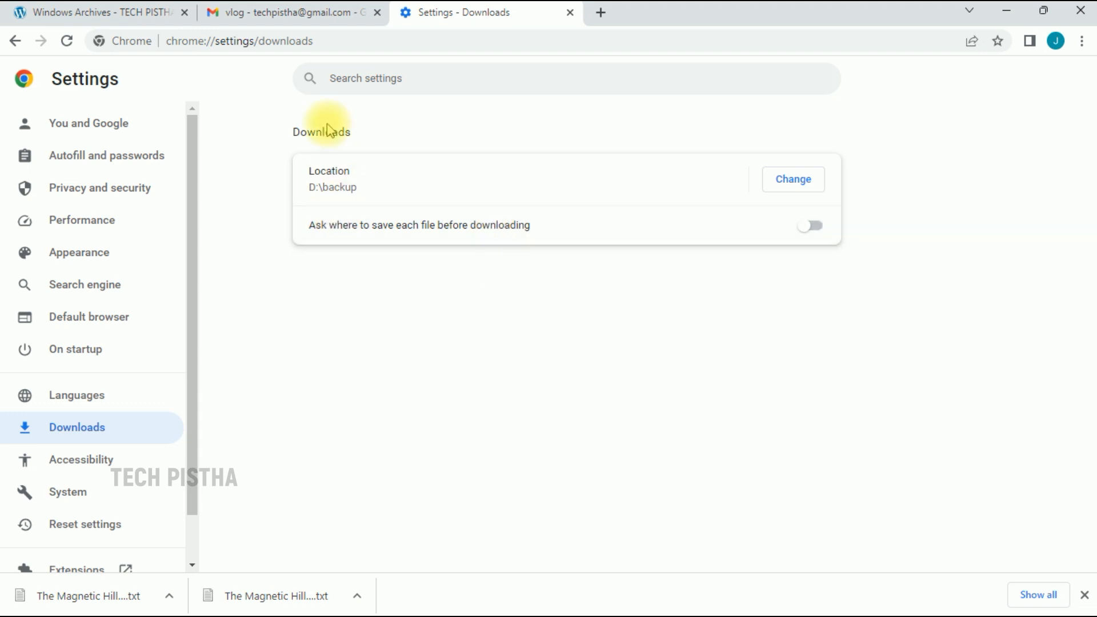
# Confirm the downloaded text file is in D:\backup using Show in folder.
pyautogui.click(286, 12)
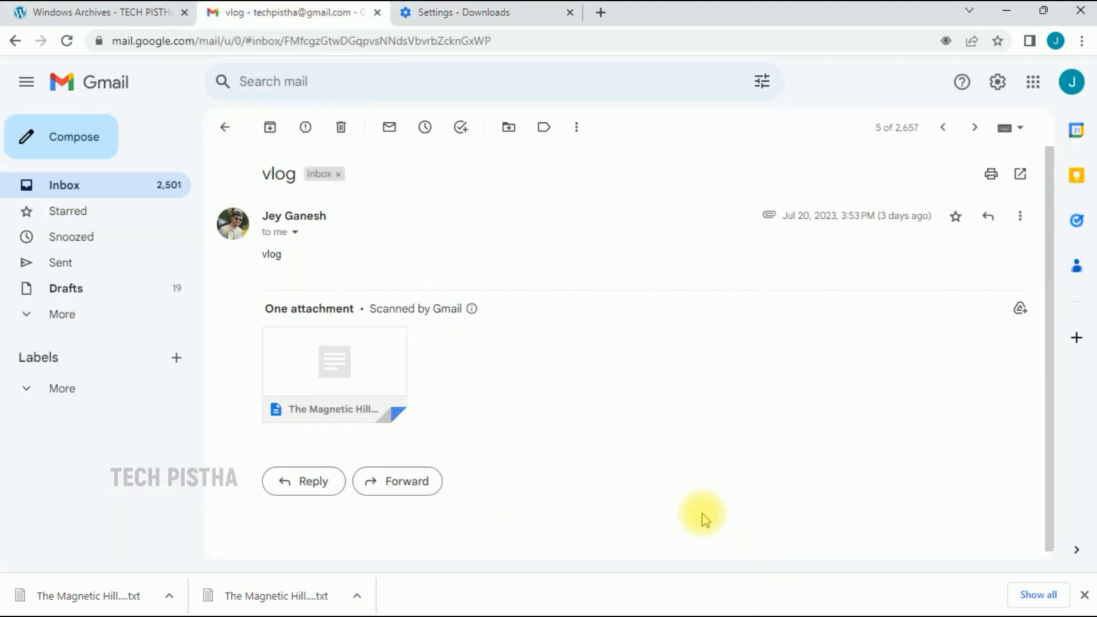
pyautogui.moveTo(845, 442)
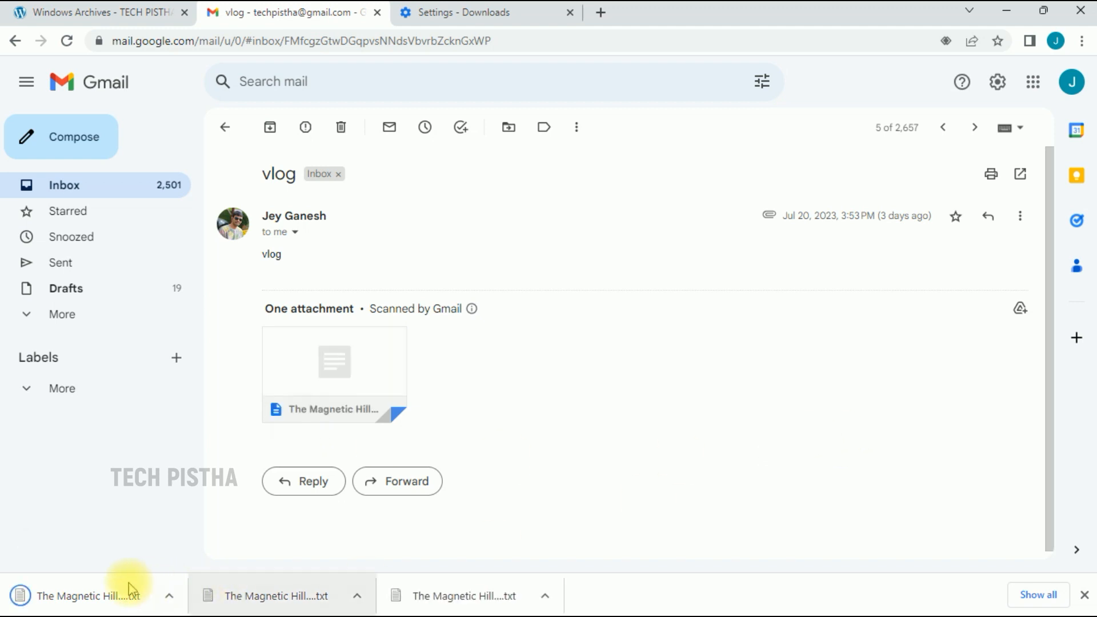
pyautogui.click(168, 595)
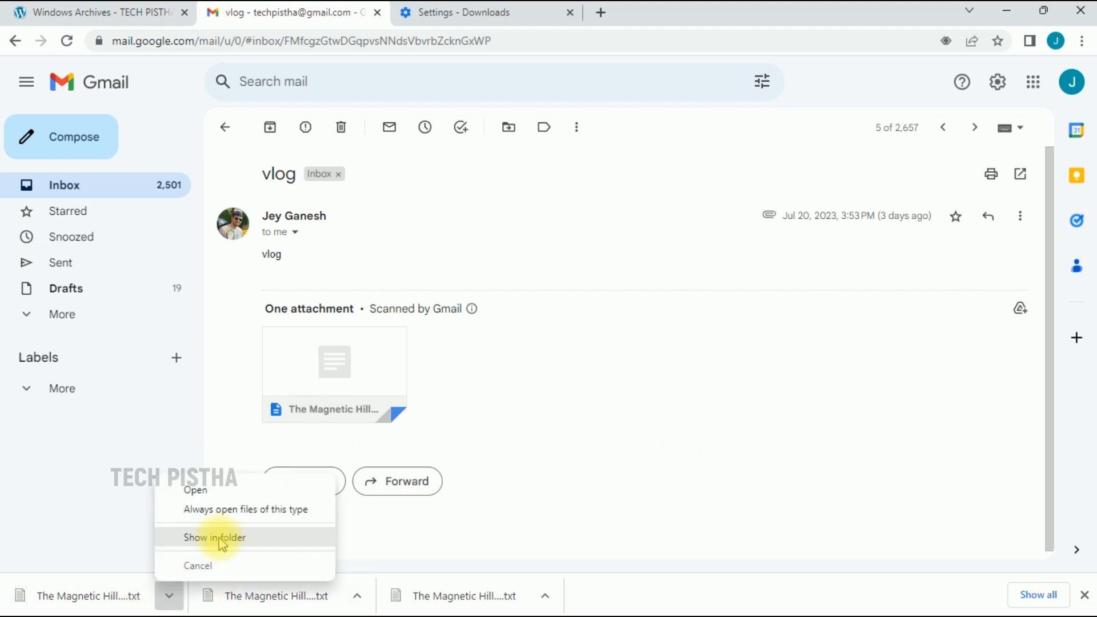
pyautogui.click(215, 537)
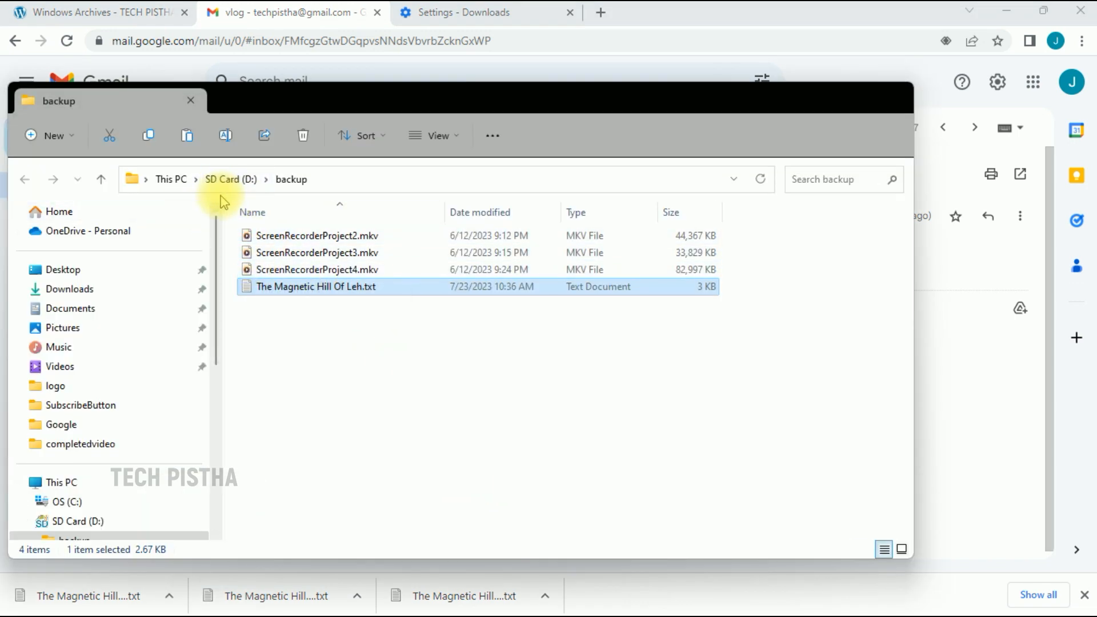
# Turn on 'Ask where to save each file' and re-download the Magnetic Hill attachment.
pyautogui.click(483, 12)
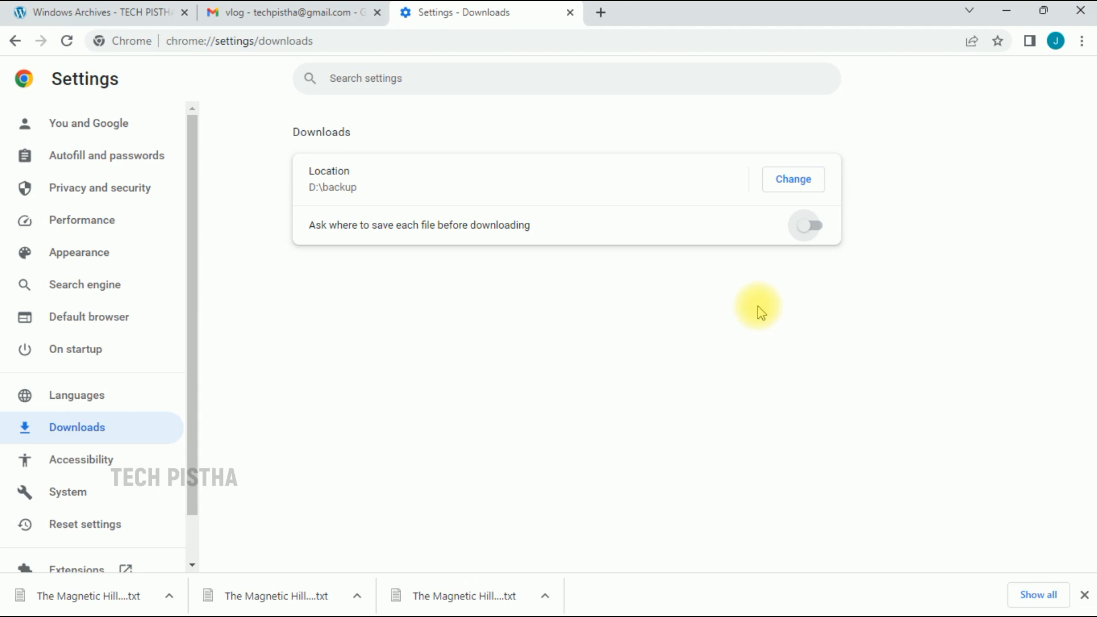
pyautogui.click(810, 224)
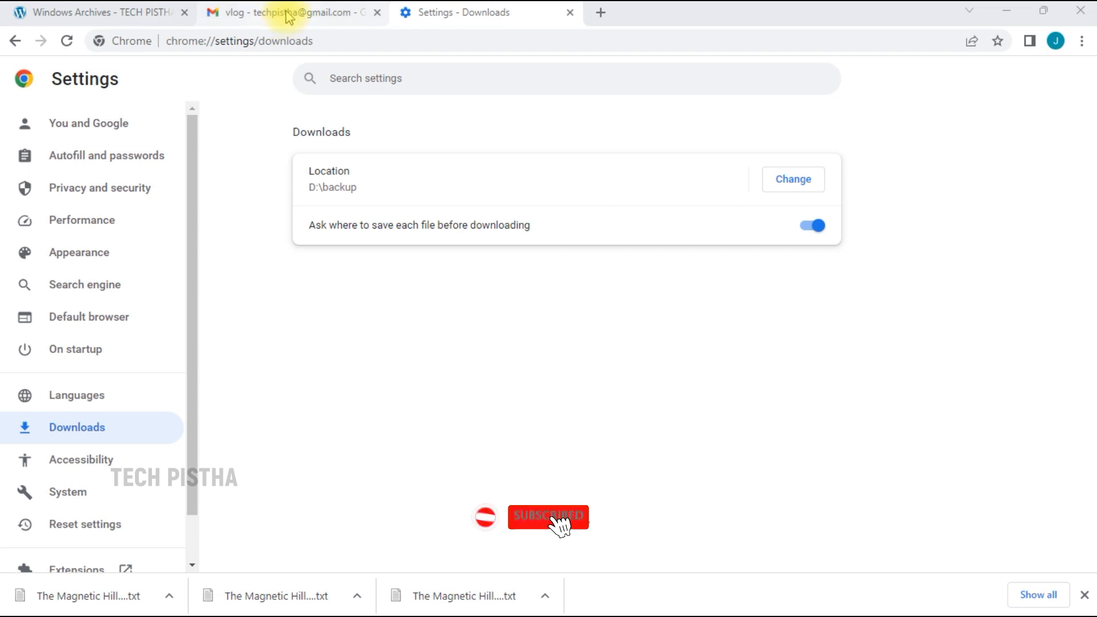
pyautogui.click(287, 12)
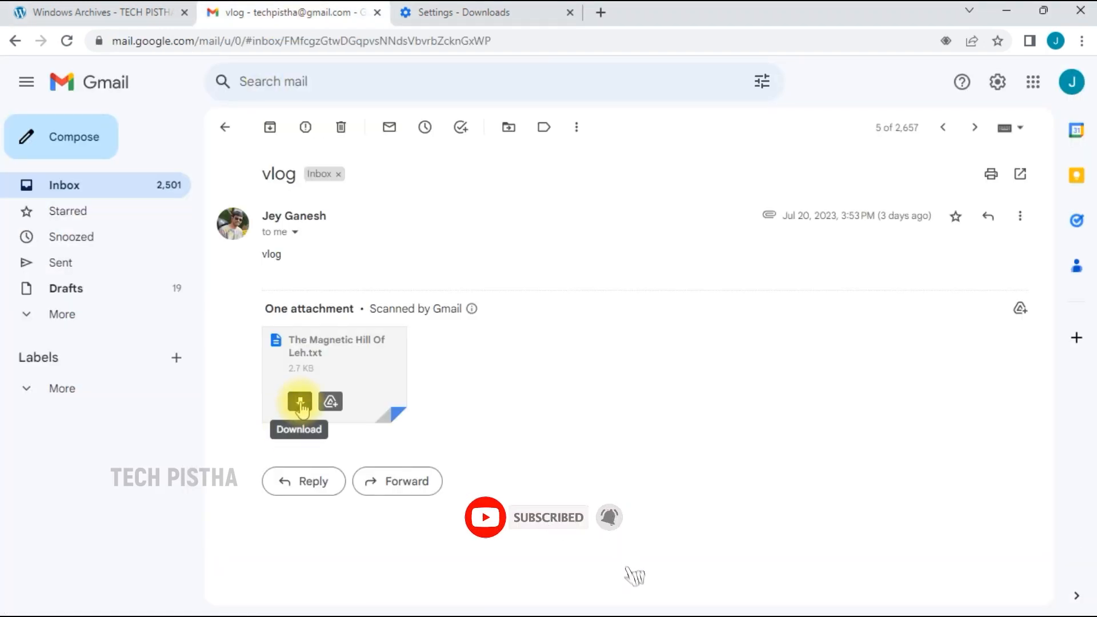
pyautogui.click(299, 401)
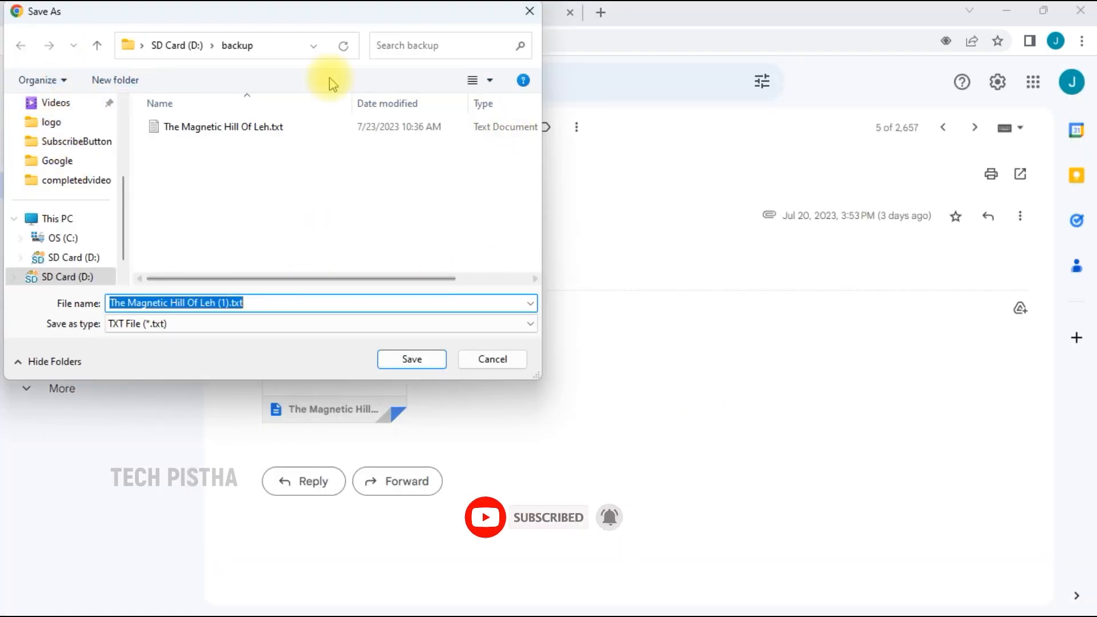